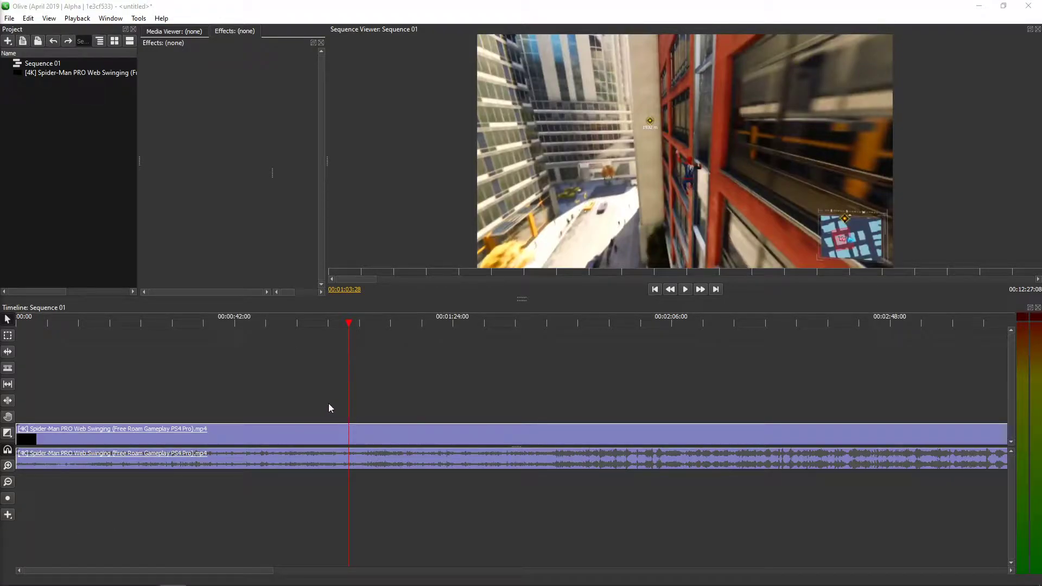
{"action": "mouse_move", "coordinate": [11, 371]}
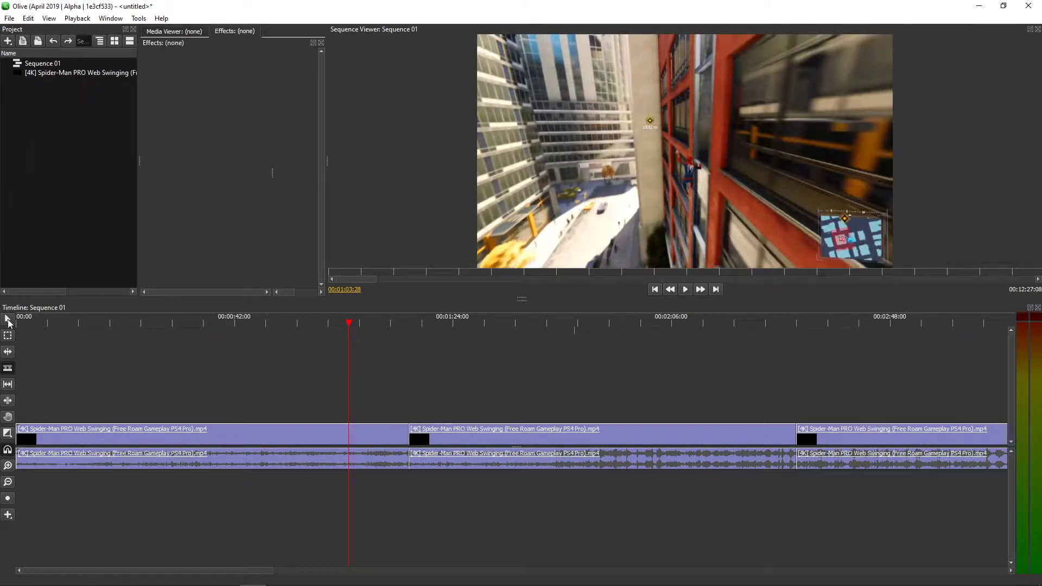
Place the playhead at the cut near 1:15 and select the clip after it
{"action": "left_click", "coordinate": [685, 288]}
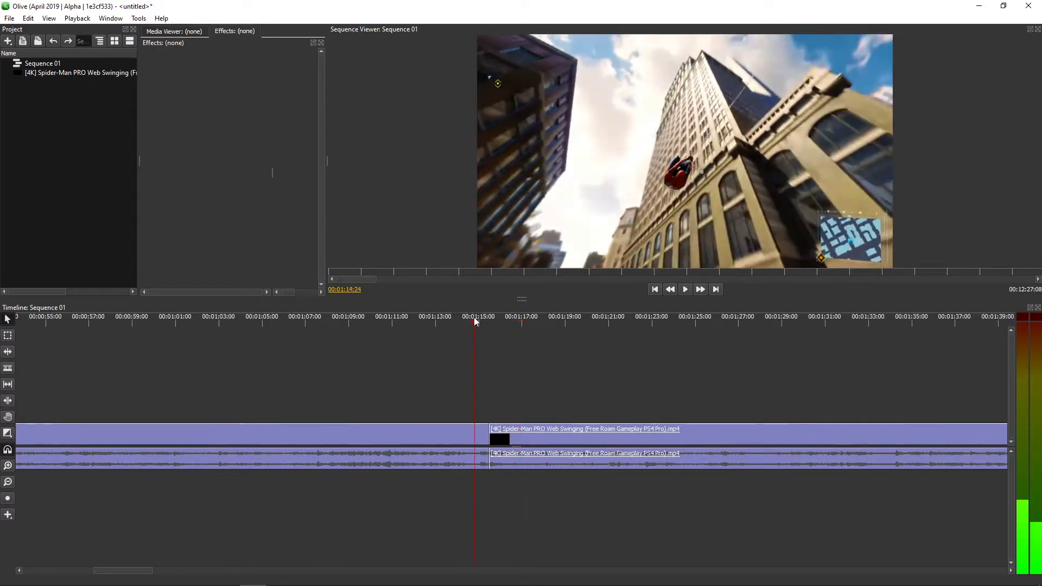
{"action": "left_click", "coordinate": [685, 288]}
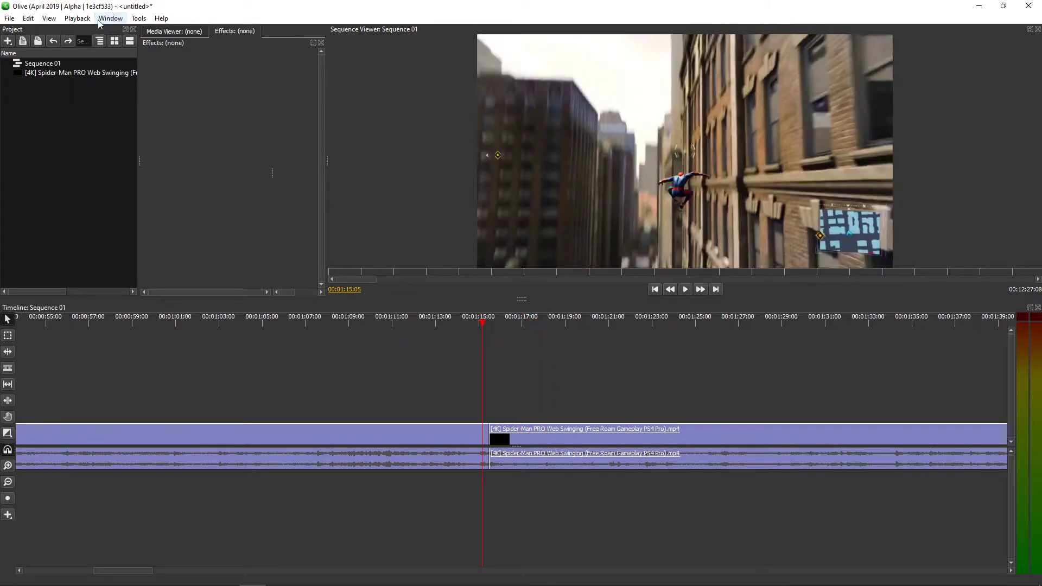
{"action": "mouse_move", "coordinate": [517, 444]}
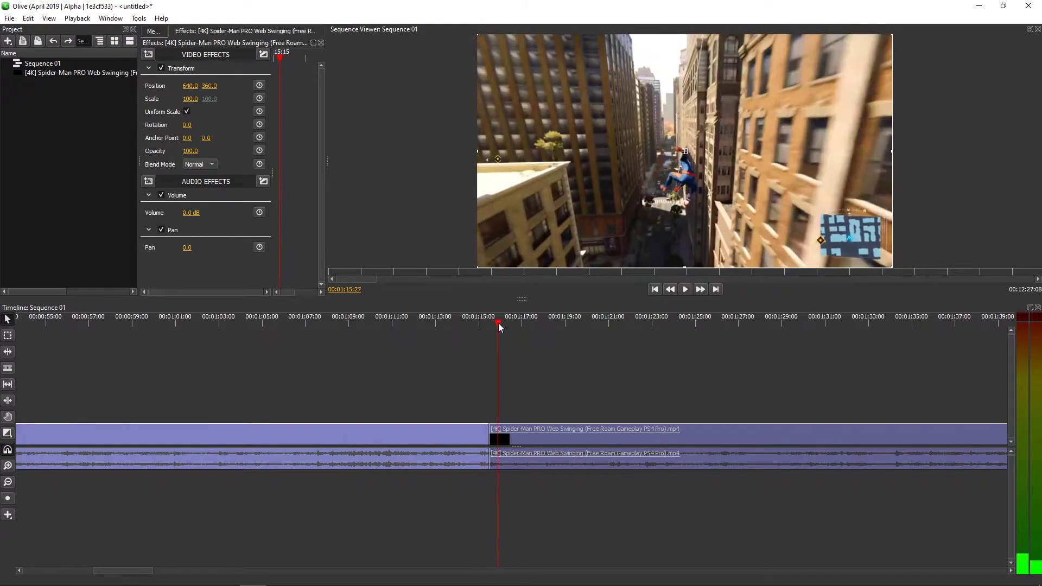
Add a Cross Dissolve video transition at the start of the clip after the cut
{"action": "left_click", "coordinate": [507, 326]}
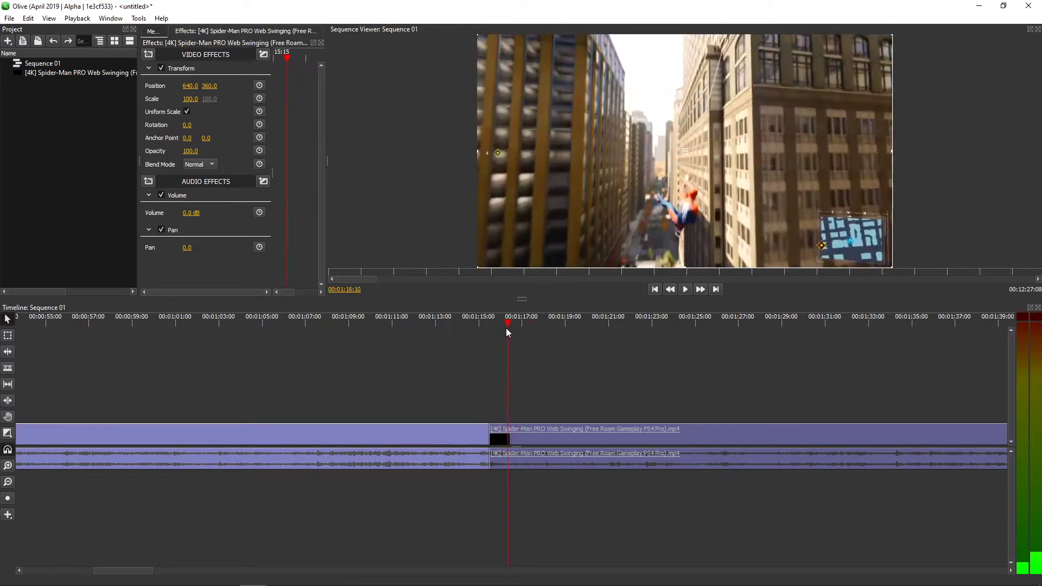
{"action": "left_click", "coordinate": [488, 324]}
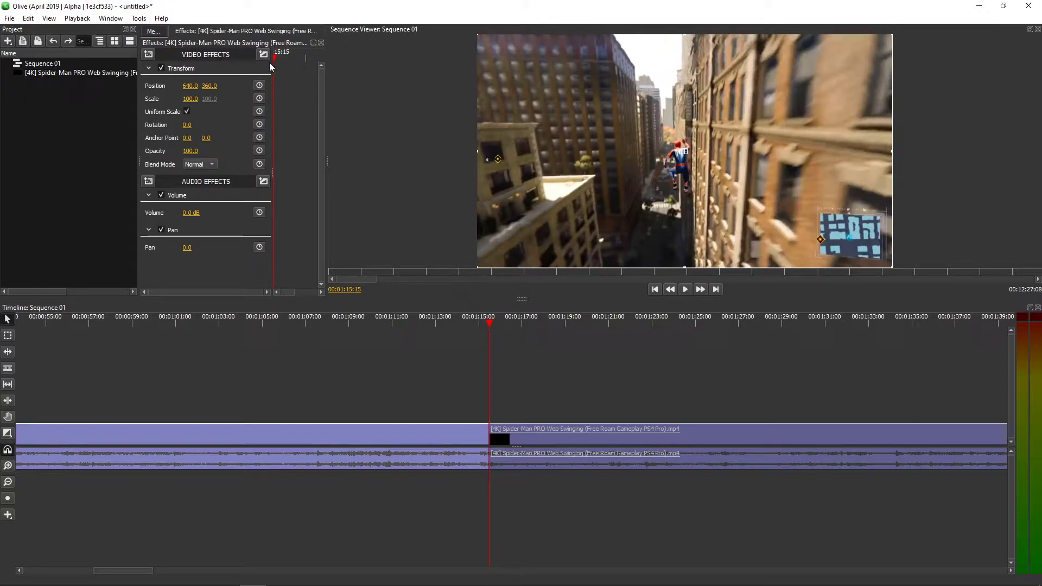
{"action": "mouse_move", "coordinate": [306, 86]}
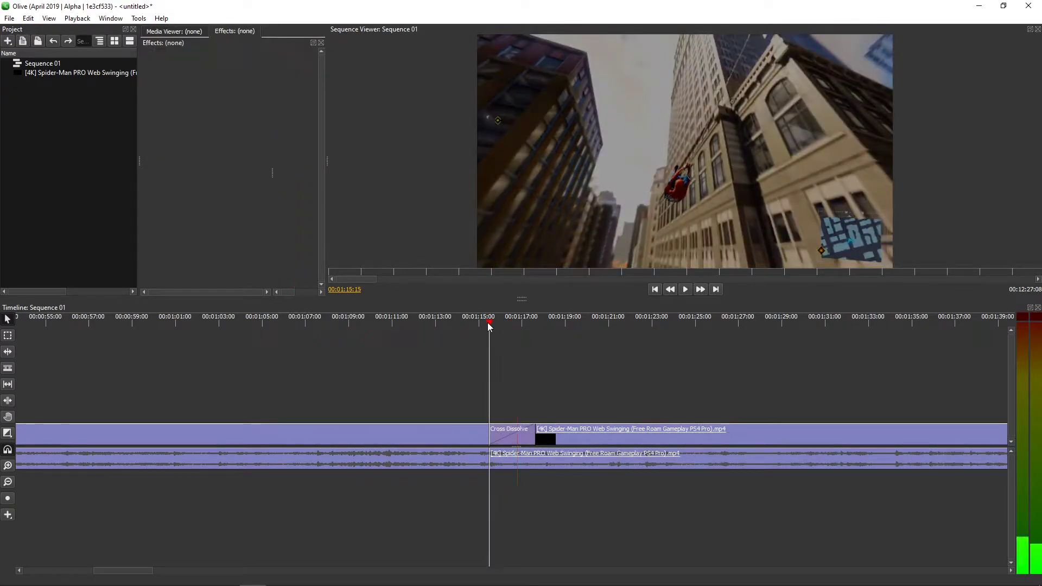
Preview the fade-in from the cut and show the Cross Dissolve's 00:00:02:04 length
{"action": "left_click", "coordinate": [685, 288]}
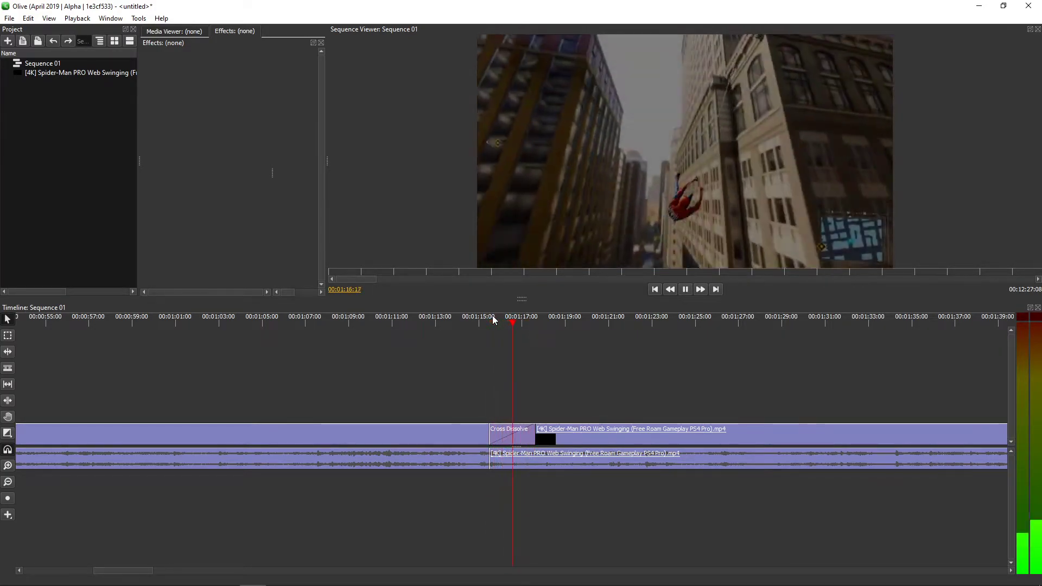
{"action": "left_click", "coordinate": [632, 429]}
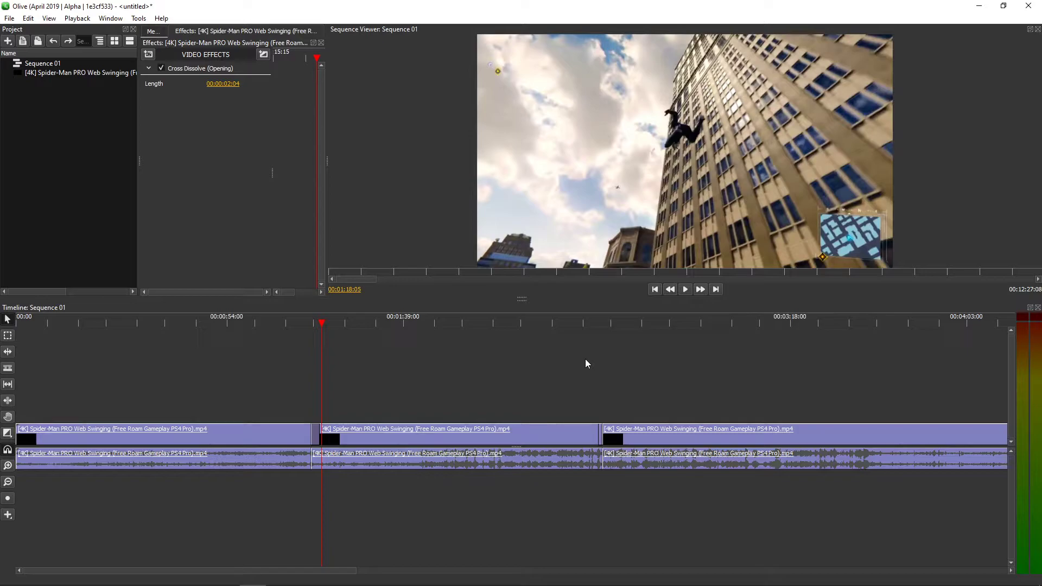
Add a Linear Fade audio transition to the clip after the 1:15 cut
{"action": "left_click", "coordinate": [439, 465]}
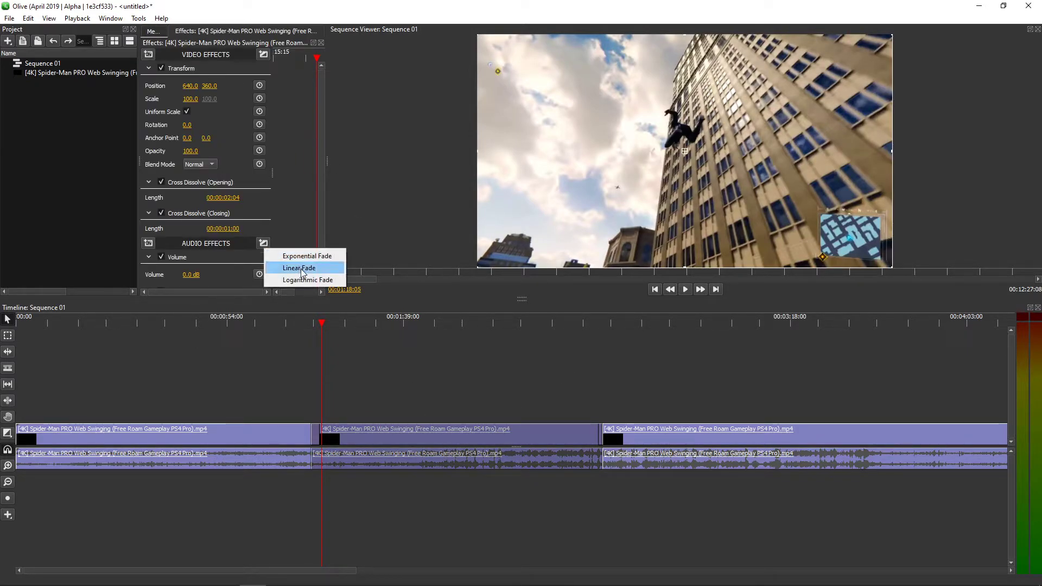
{"action": "left_click", "coordinate": [298, 268]}
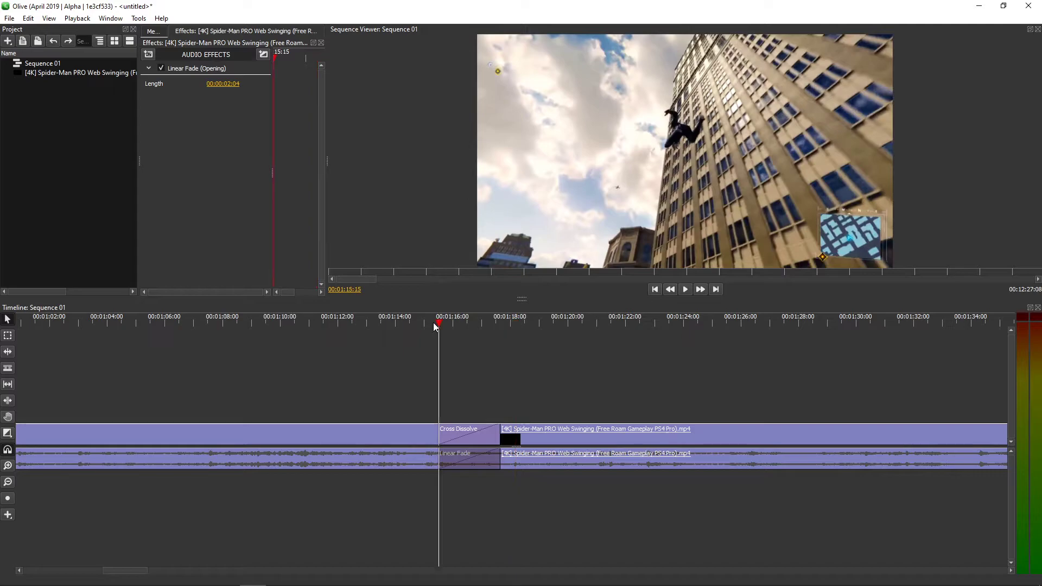
Play across the cut with both fades, then reselect the clip to list its effect settings
{"action": "left_click", "coordinate": [685, 288]}
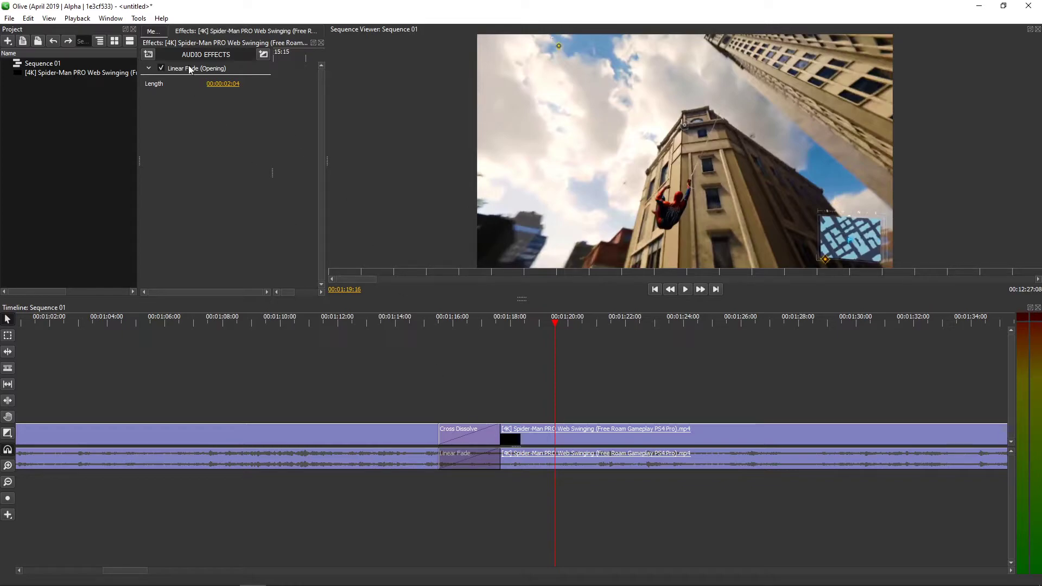
{"action": "left_click", "coordinate": [264, 54]}
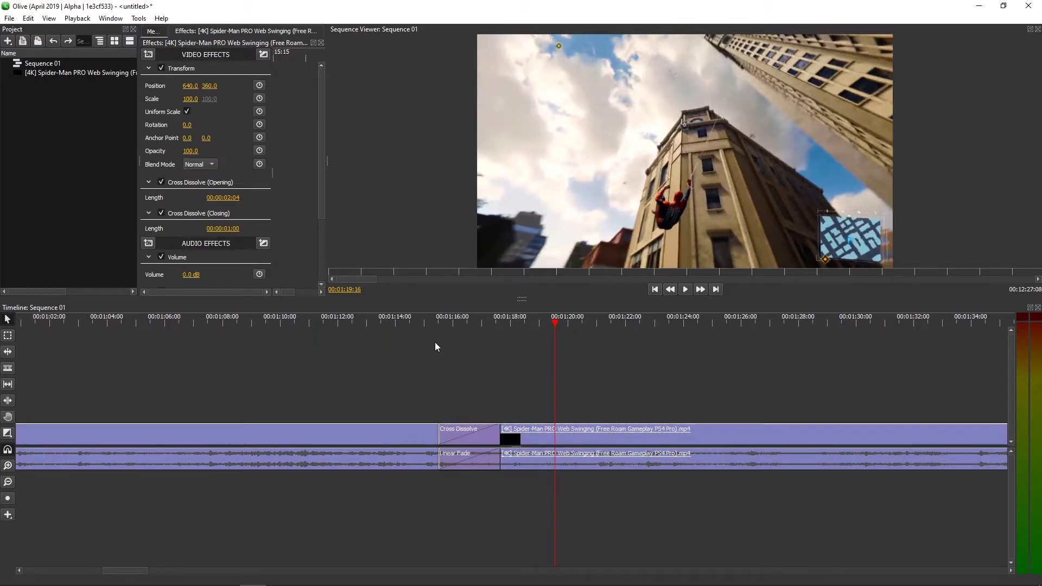
Swap the audio Linear Fade for an Exponential Fade and preview the cut
{"action": "left_click", "coordinate": [469, 458]}
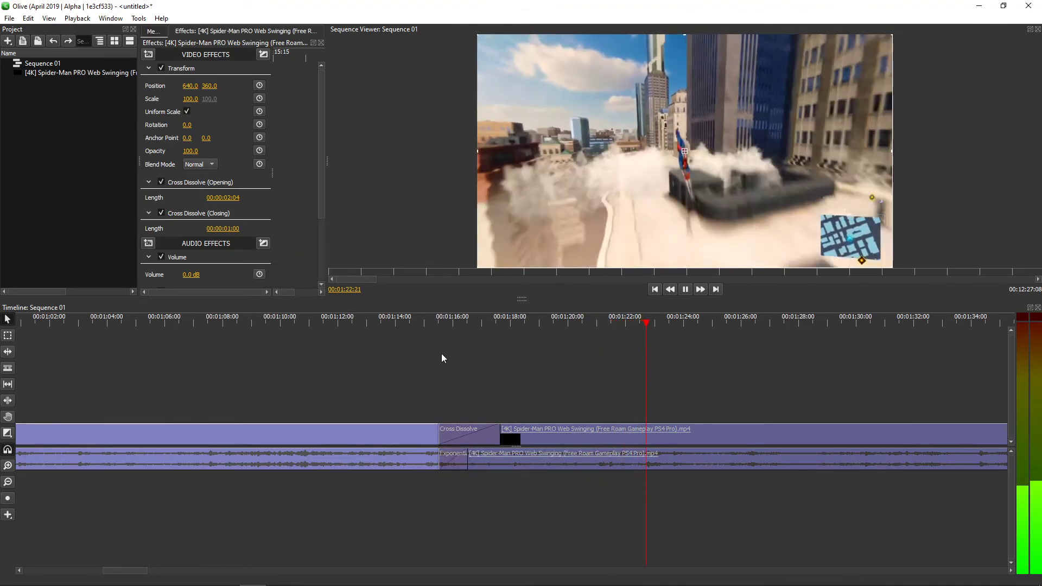
{"action": "left_click", "coordinate": [469, 322]}
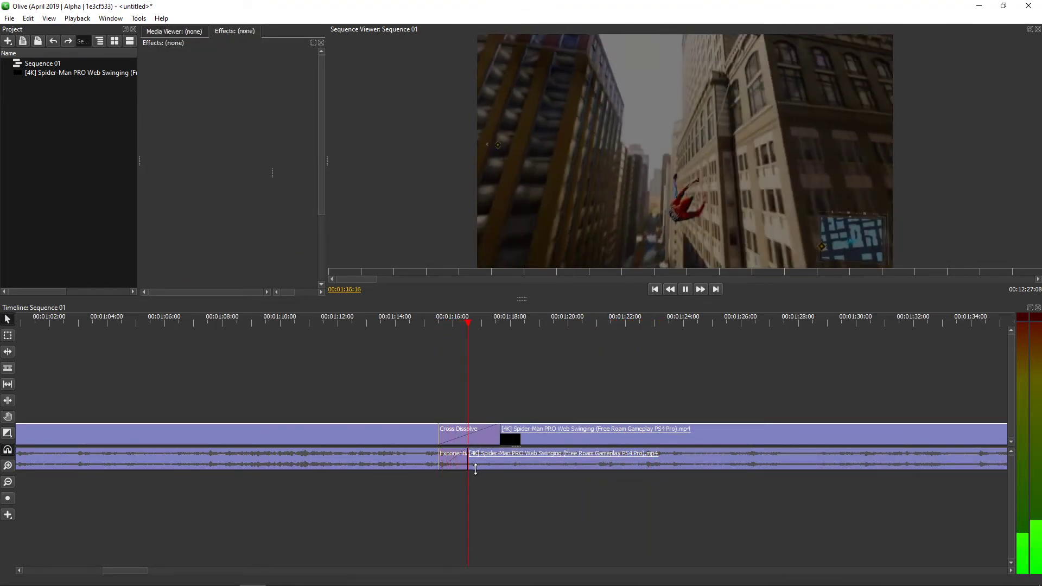